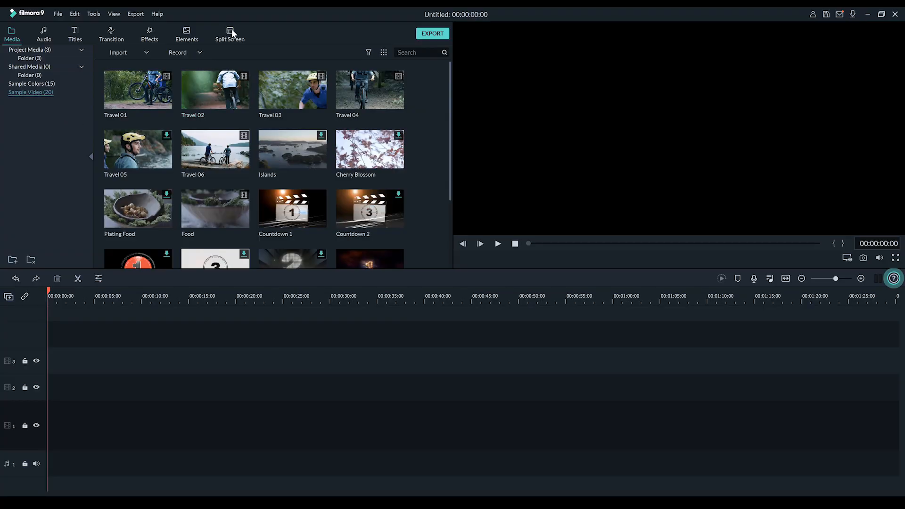
Step: Show the Split Screen library of multi-panel layout templates
{"action": "left_click", "coordinate": [229, 33]}
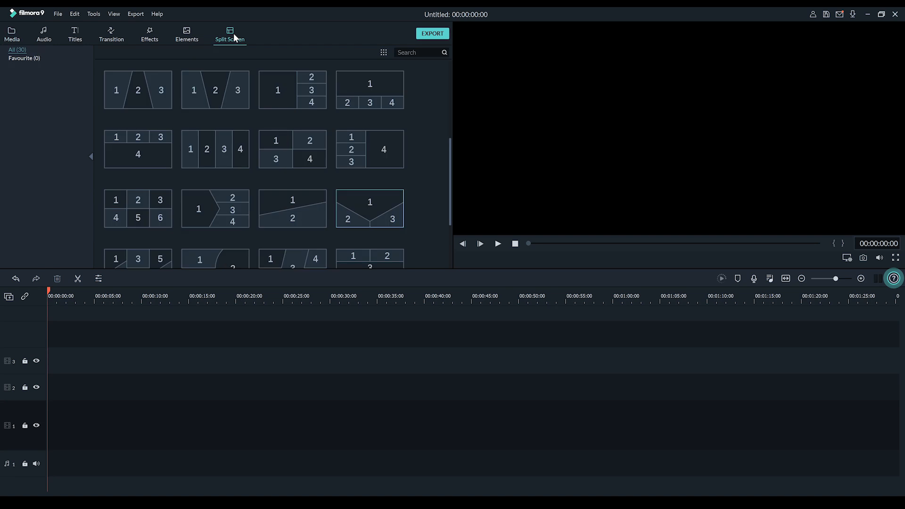
{"action": "mouse_move", "coordinate": [180, 58]}
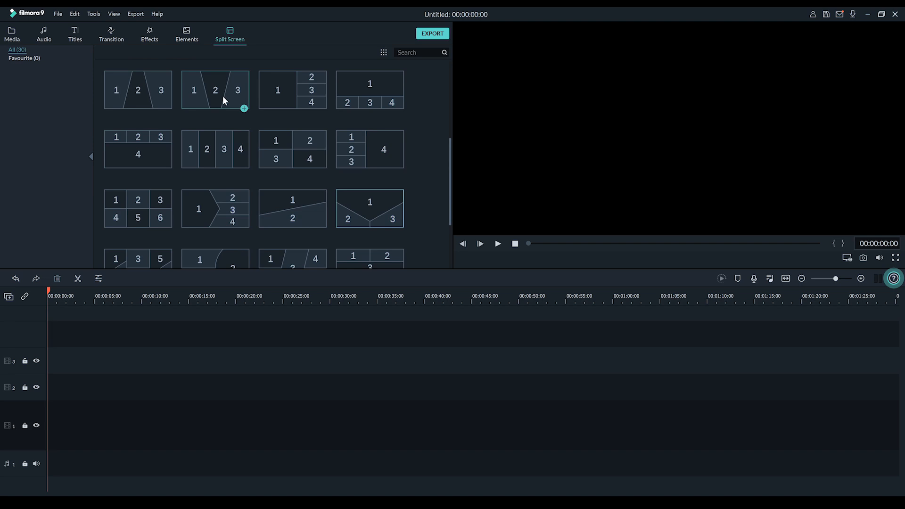
{"action": "mouse_move", "coordinate": [257, 121]}
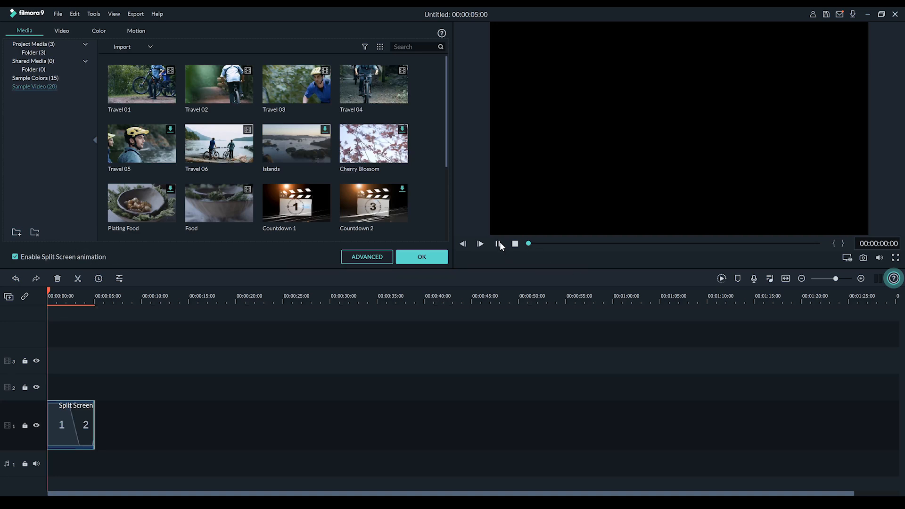
{"action": "left_click", "coordinate": [480, 243]}
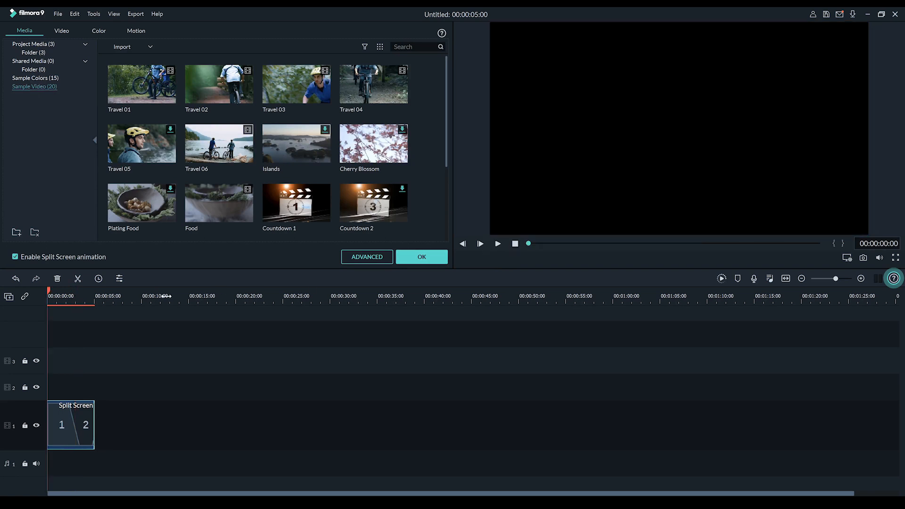
{"action": "left_click", "coordinate": [15, 257]}
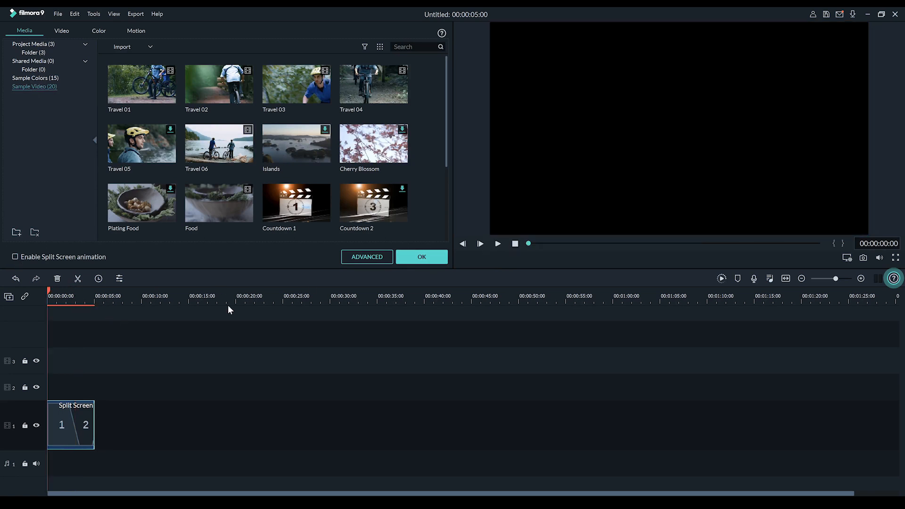
{"action": "left_click", "coordinate": [497, 244]}
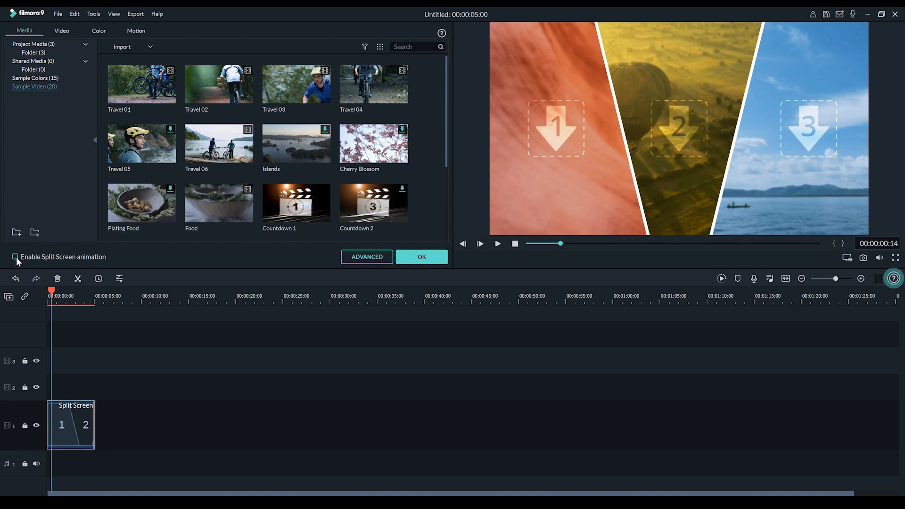
{"action": "left_click", "coordinate": [14, 257]}
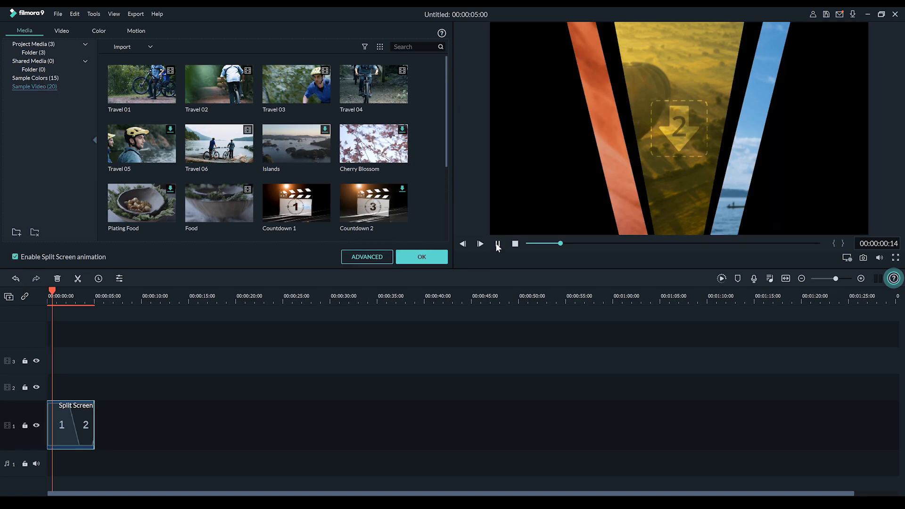
{"action": "left_click", "coordinate": [497, 243]}
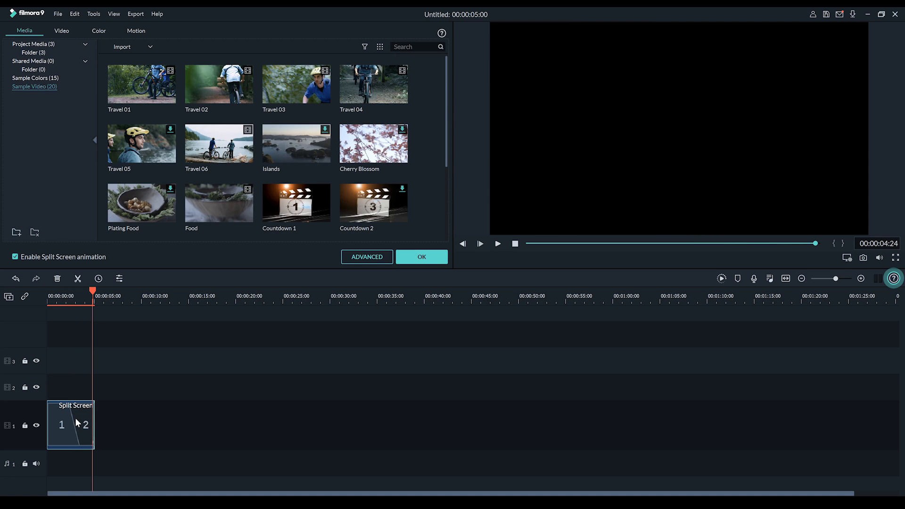
Step: Undo the diagonal template and pick the vertical 1|2|3 three-column layout instead
{"action": "left_click", "coordinate": [421, 257]}
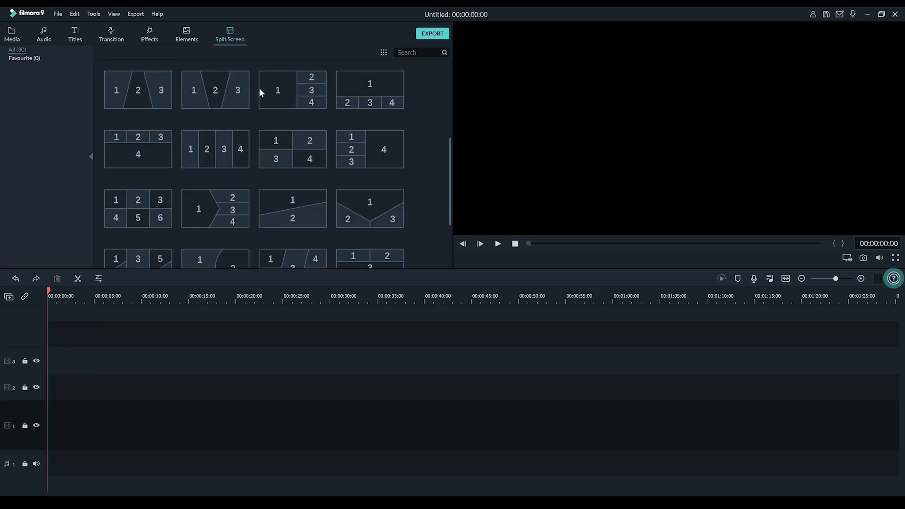
{"action": "scroll", "scroll_direction": "down", "scroll_amount": 3}
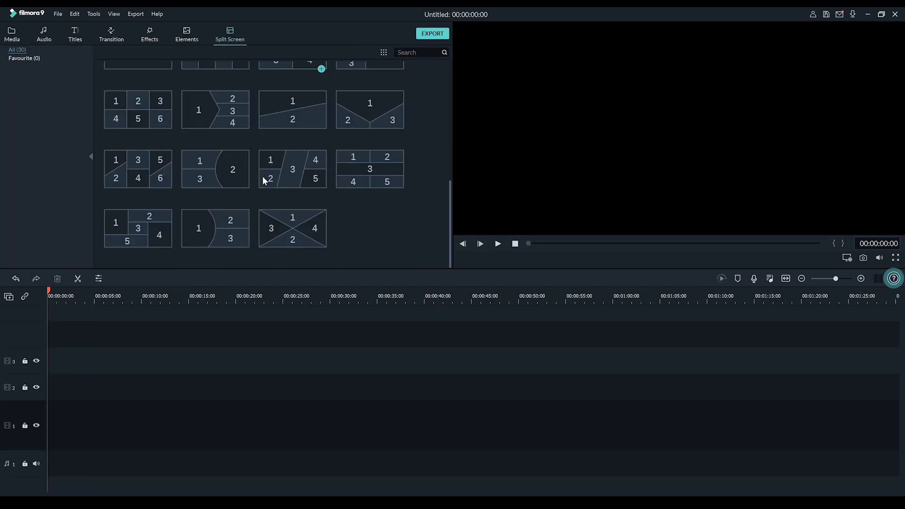
{"action": "scroll", "scroll_direction": "down", "scroll_amount": 3}
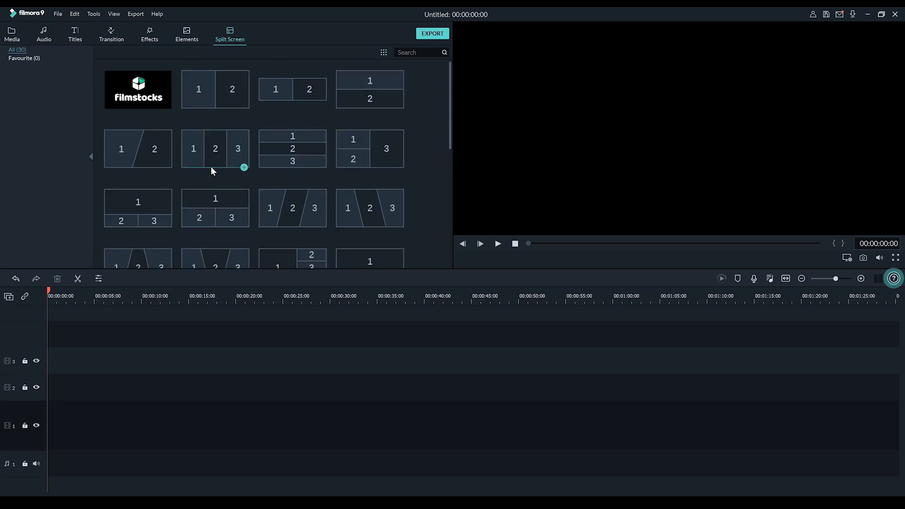
{"action": "left_click", "coordinate": [215, 148]}
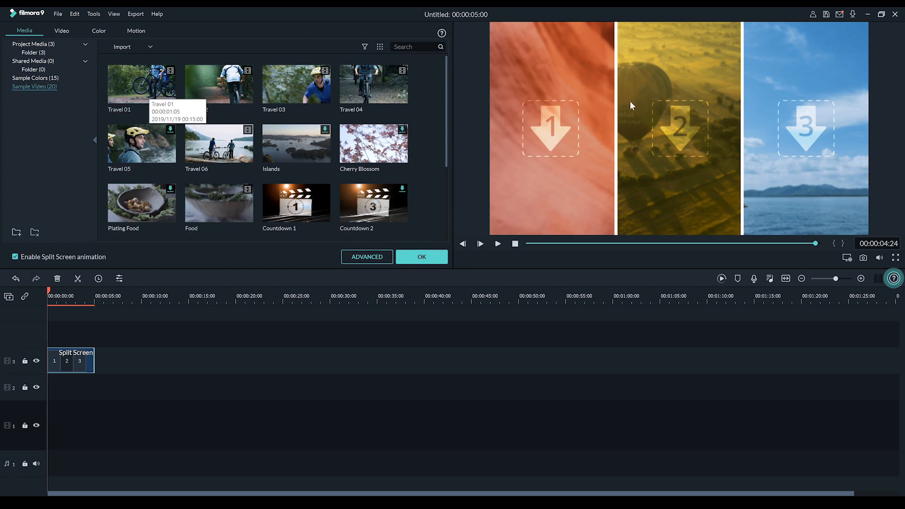
{"action": "mouse_move", "coordinate": [808, 155]}
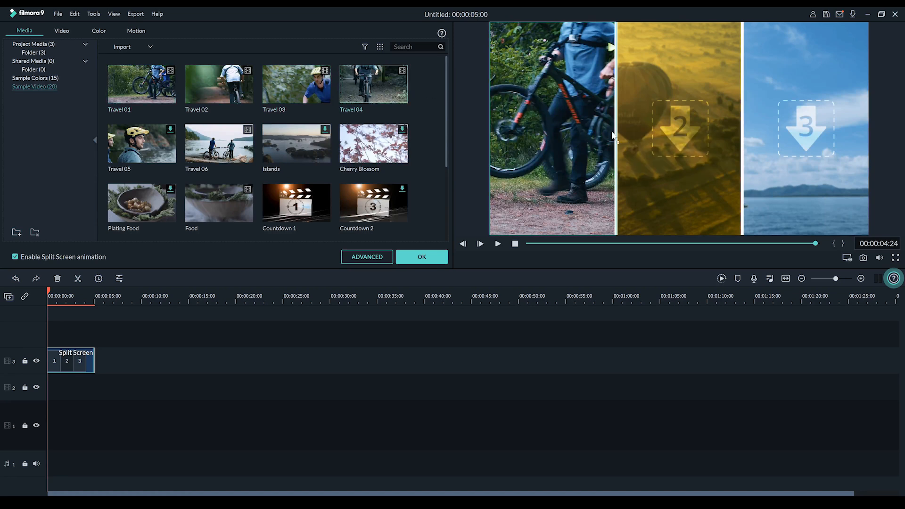
Step: Place the Travel 04 cycling clip into the middle split-screen panel
{"action": "left_click", "coordinate": [679, 127]}
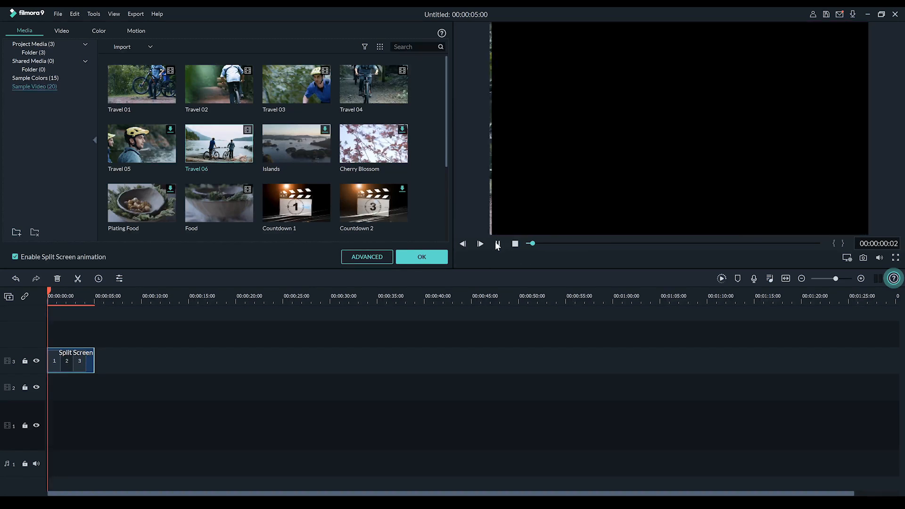
Step: Preview the filled split screen, then uncheck Enable Split Screen animation
{"action": "left_click", "coordinate": [480, 244]}
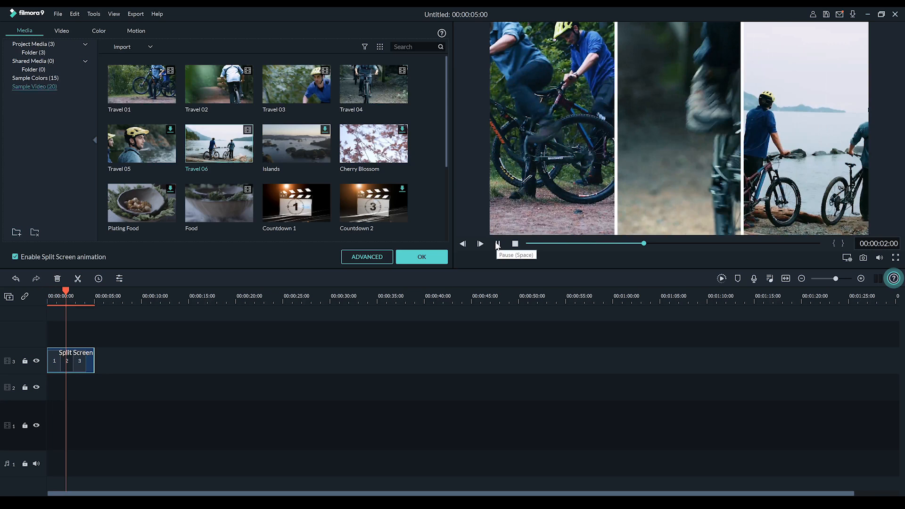
{"action": "left_click", "coordinate": [497, 244]}
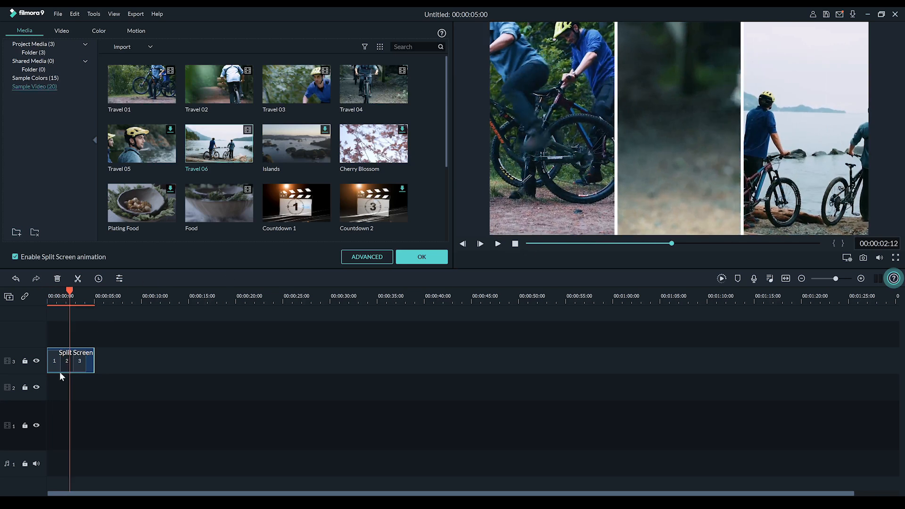
{"action": "left_click", "coordinate": [16, 257]}
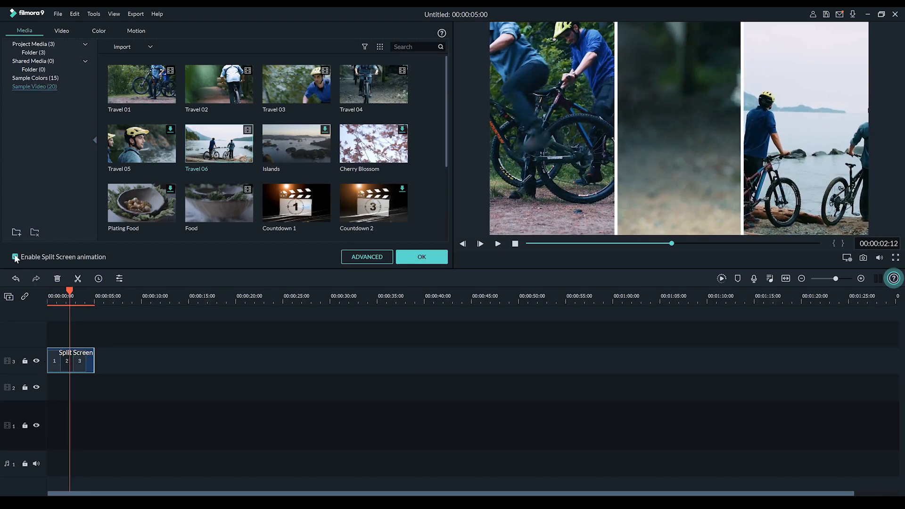
{"action": "left_click", "coordinate": [16, 257]}
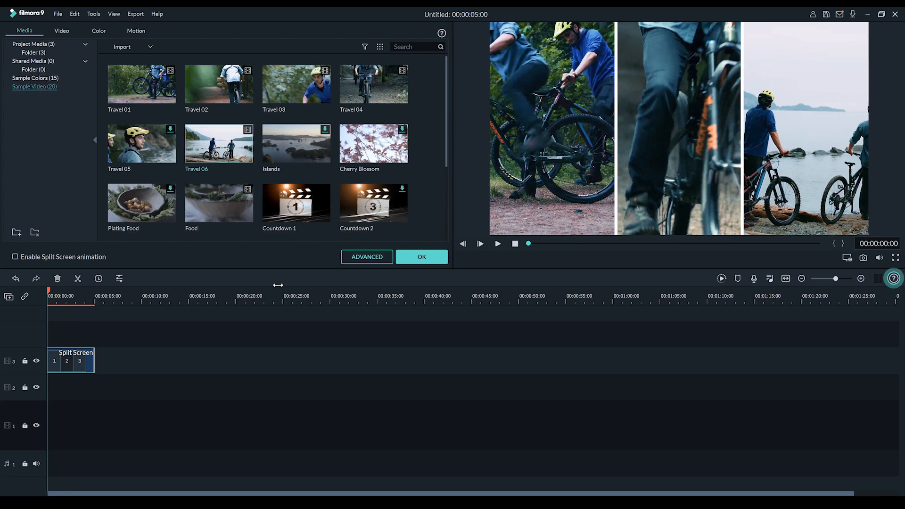
Step: Preview the panels without the animated entrance and select the middle panel
{"action": "left_click", "coordinate": [497, 243]}
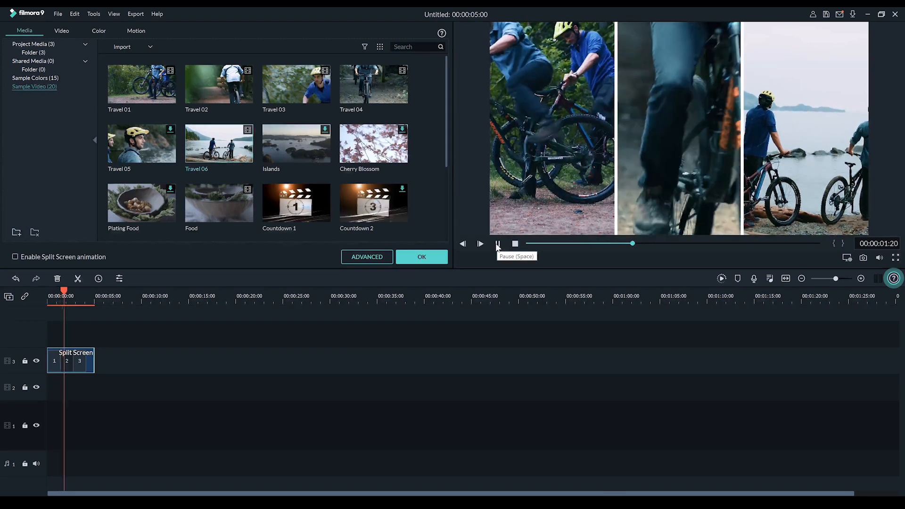
{"action": "left_click", "coordinate": [497, 243]}
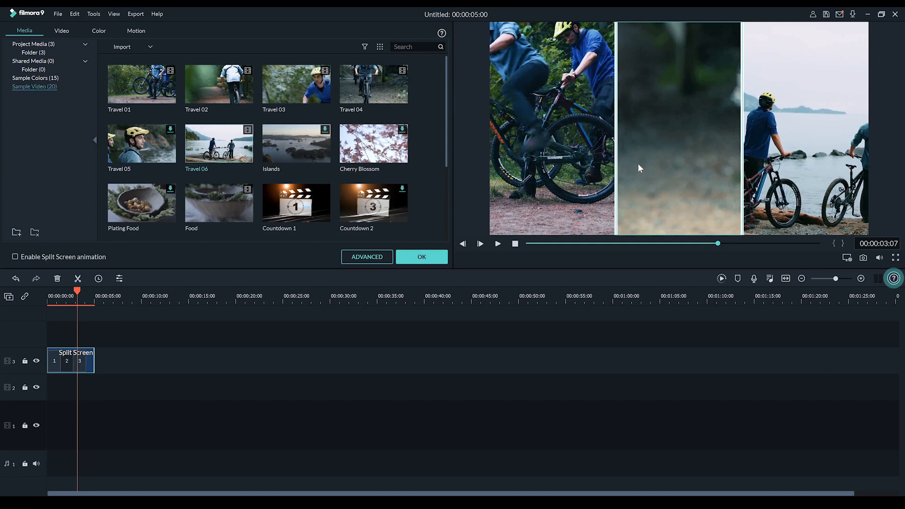
{"action": "left_click", "coordinate": [366, 257]}
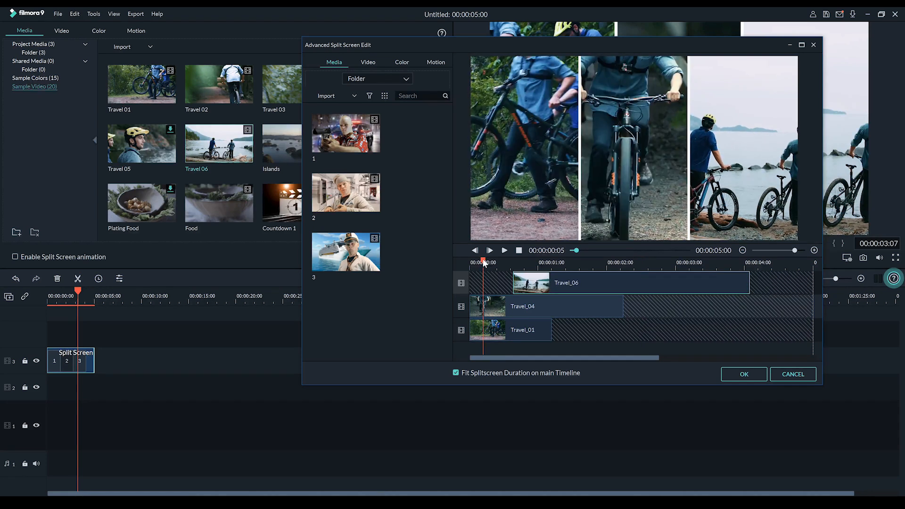
Step: Uncheck Fit Splitscreen Duration on main Timeline and shift Travel_06 to start later
{"action": "left_click", "coordinate": [490, 250]}
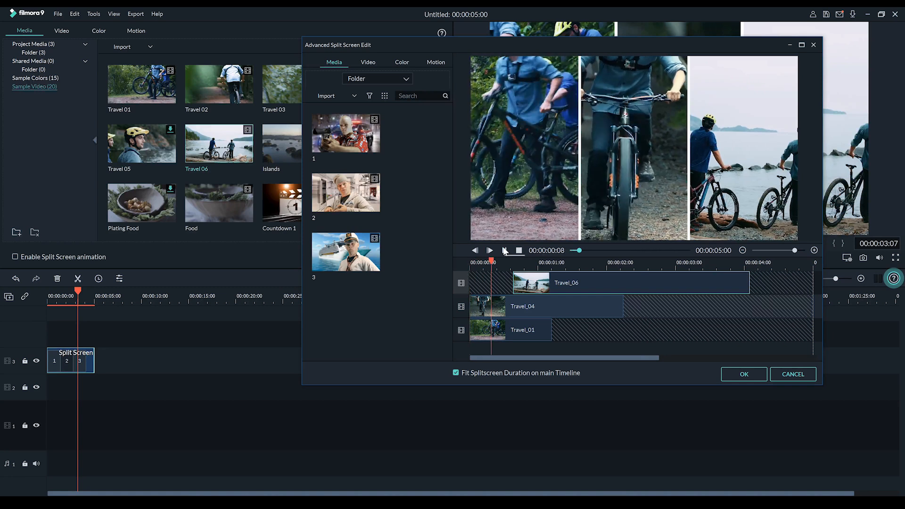
{"action": "left_click", "coordinate": [489, 250]}
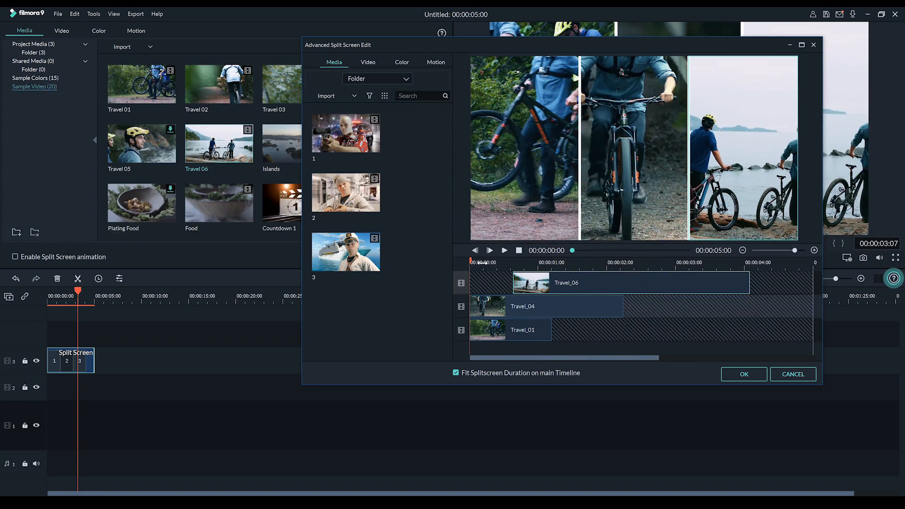
{"action": "left_click", "coordinate": [546, 306]}
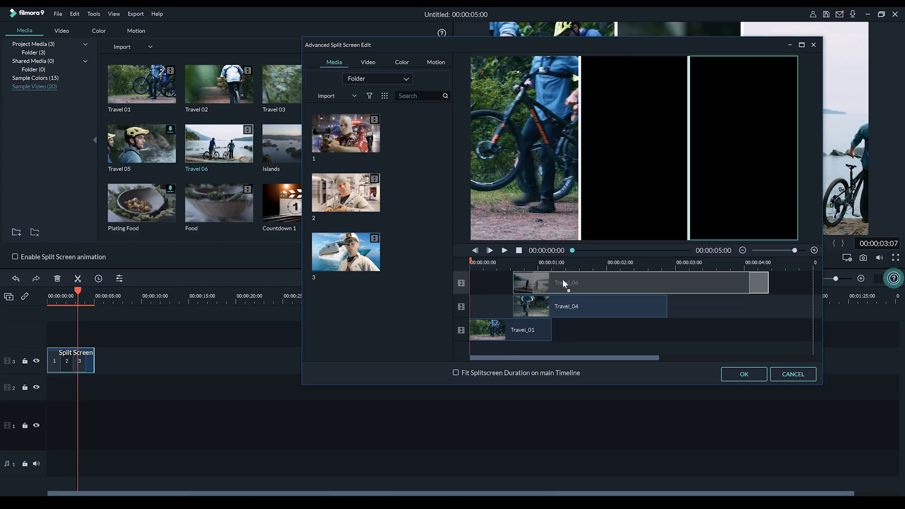
{"action": "left_click", "coordinate": [489, 250]}
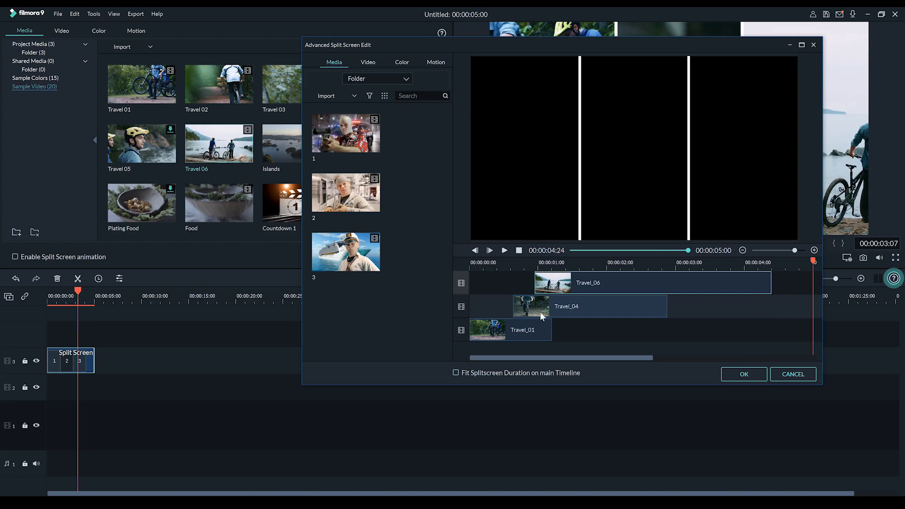
{"action": "mouse_move", "coordinate": [709, 309]}
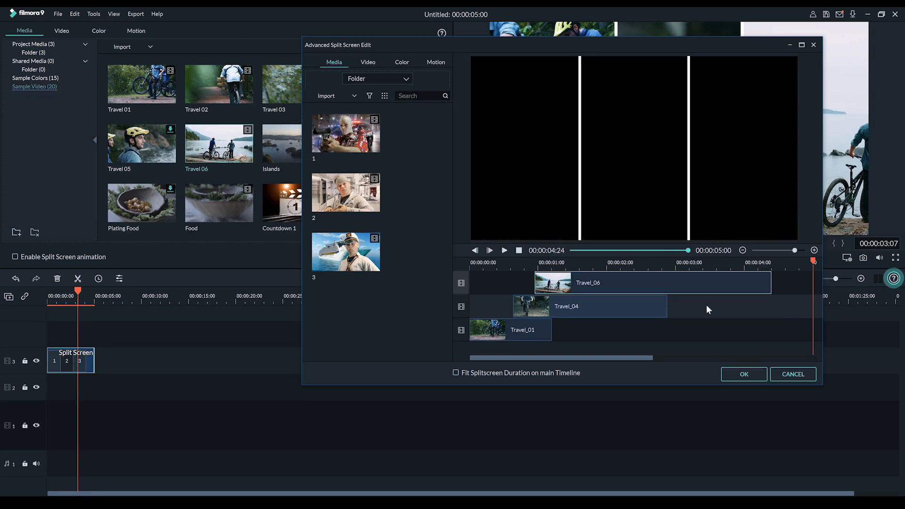
{"action": "mouse_move", "coordinate": [607, 299]}
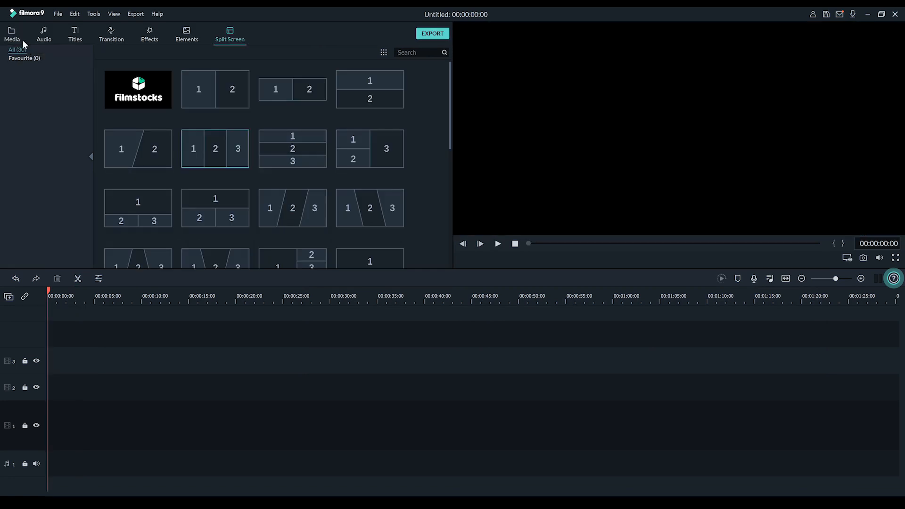
Step: Add the diagonal 1|2|3 layout again, fill its panels with clips 1–3, and go to ADVANCED
{"action": "left_click", "coordinate": [12, 34]}
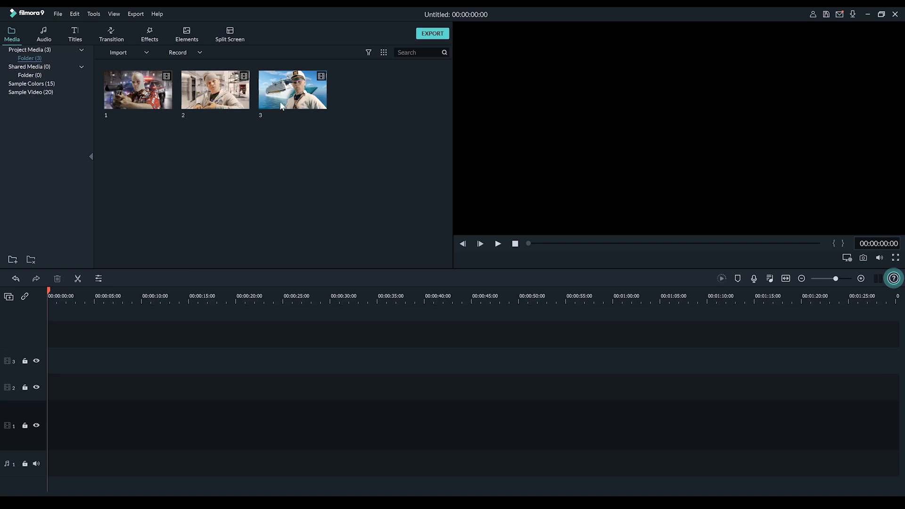
{"action": "left_click", "coordinate": [230, 33]}
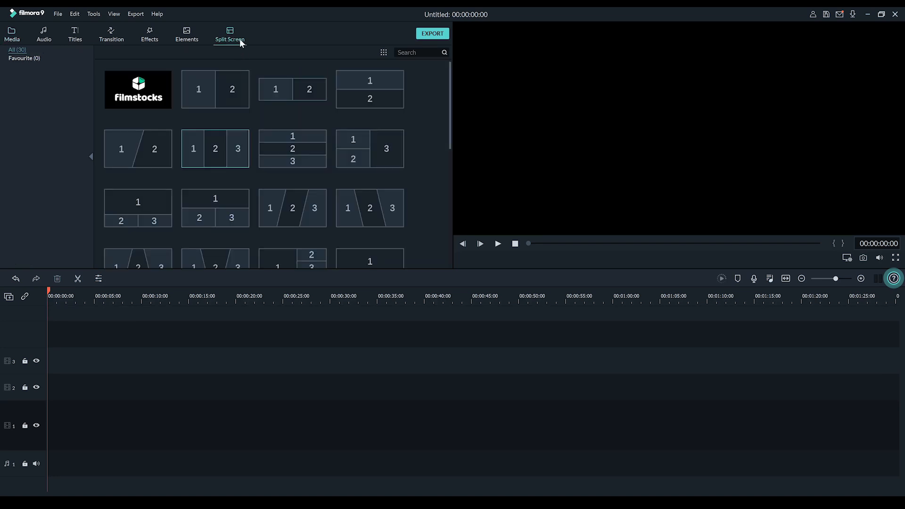
{"action": "mouse_move", "coordinate": [267, 190]}
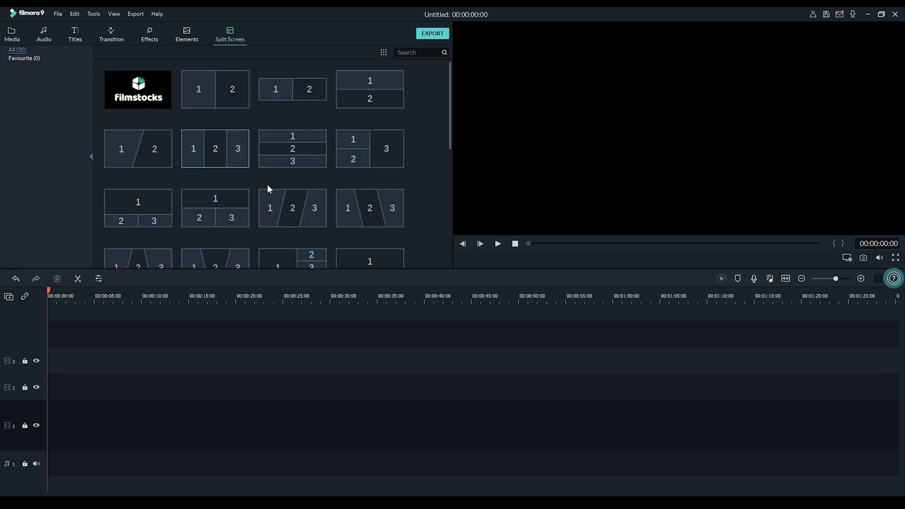
{"action": "scroll", "scroll_direction": "down", "scroll_amount": 3}
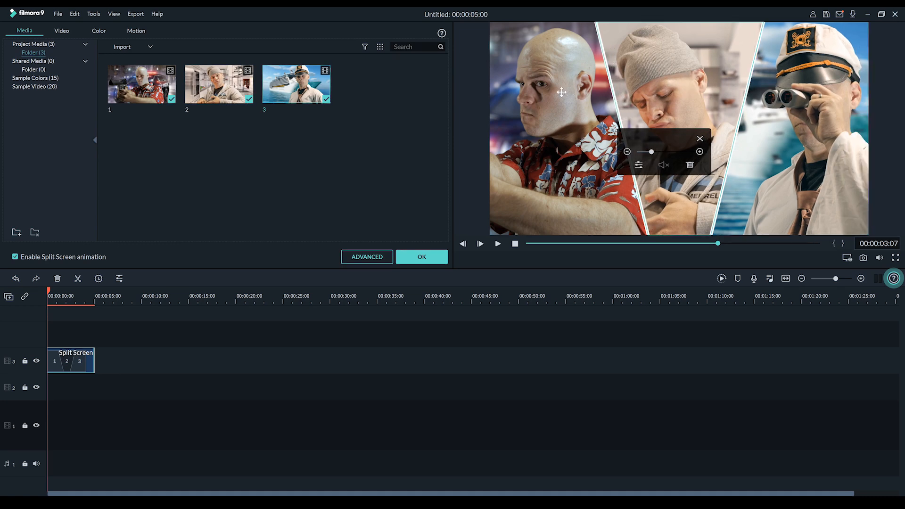
{"action": "left_click", "coordinate": [664, 165]}
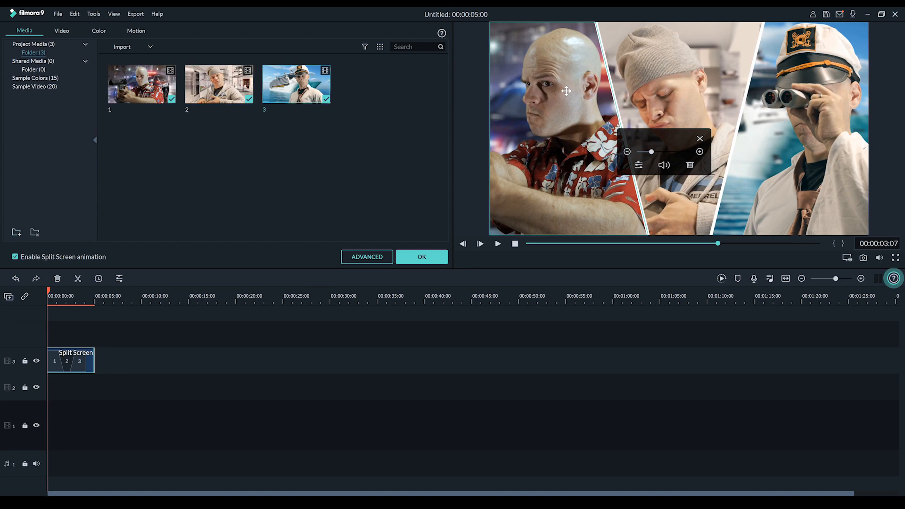
{"action": "left_click", "coordinate": [367, 257]}
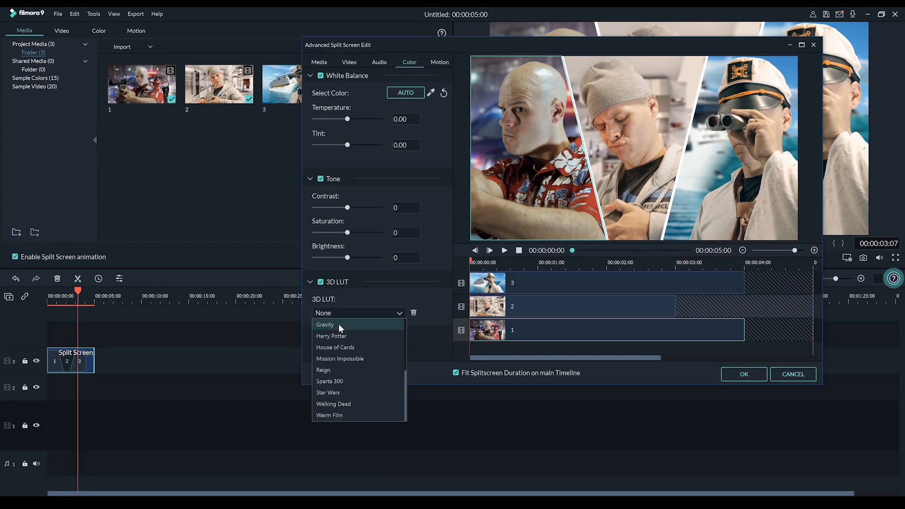
Step: Grade the second clip with 3D LUTs, trying Warm Film then House of Cards, and confirm with OK
{"action": "left_click", "coordinate": [357, 312]}
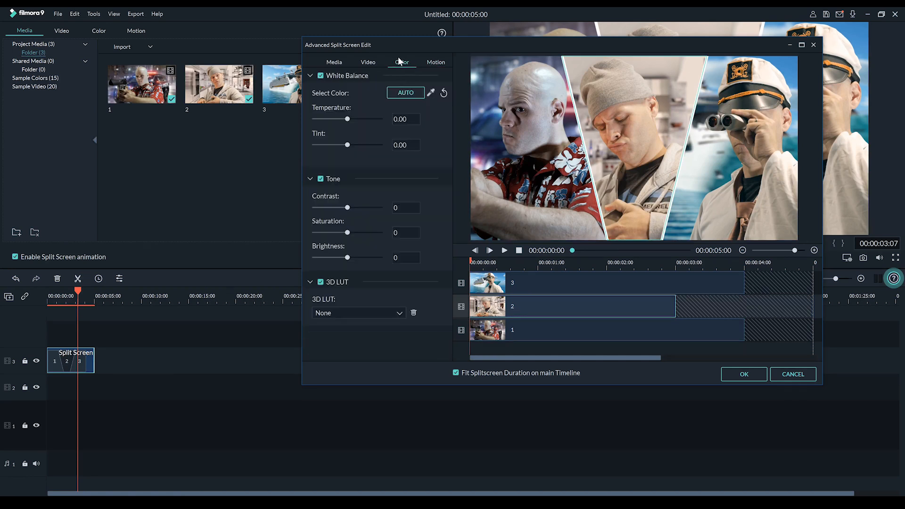
{"action": "left_click", "coordinate": [354, 313]}
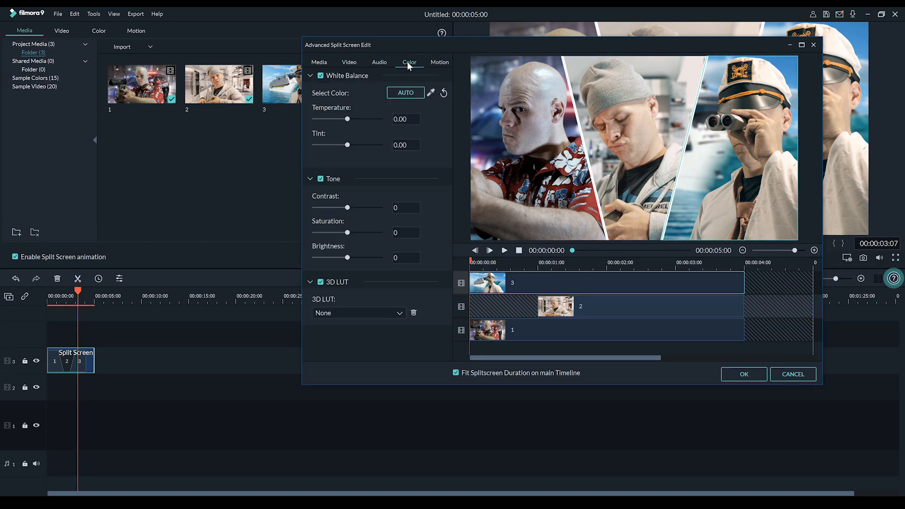
{"action": "left_click", "coordinate": [358, 312]}
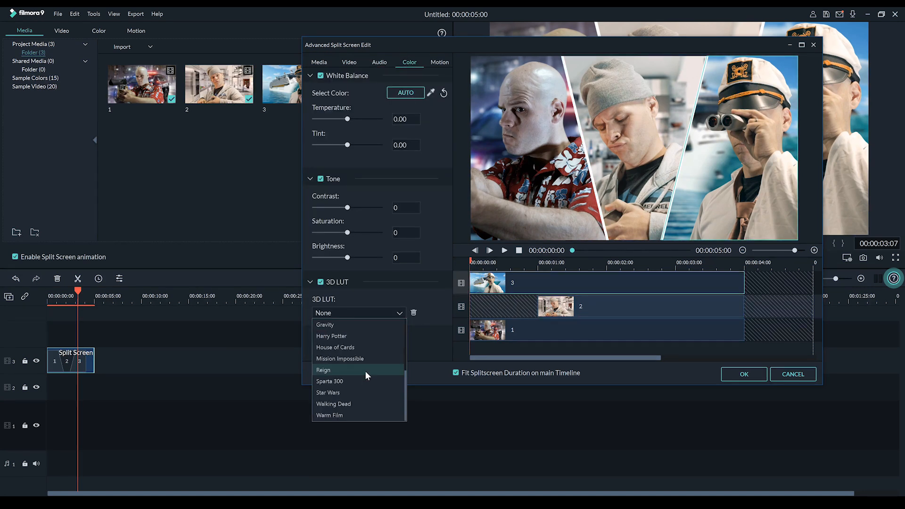
{"action": "left_click", "coordinate": [329, 415]}
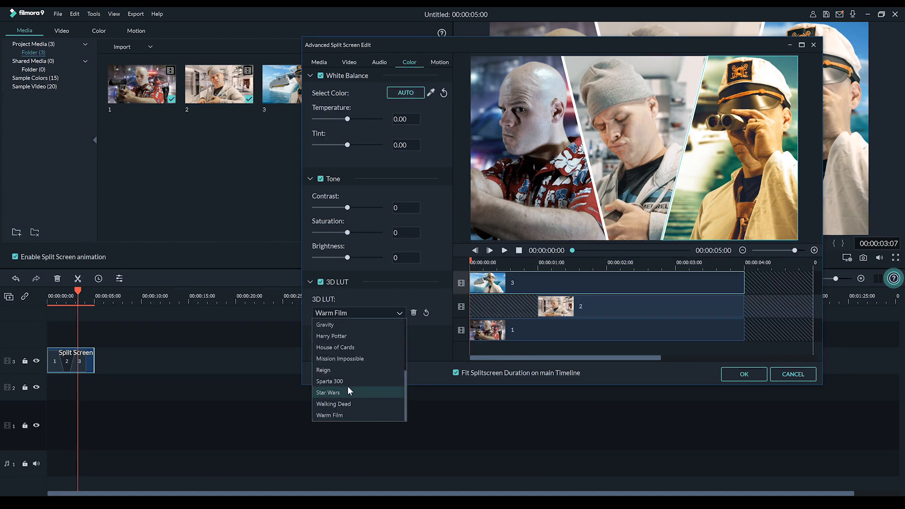
{"action": "left_click", "coordinate": [336, 347]}
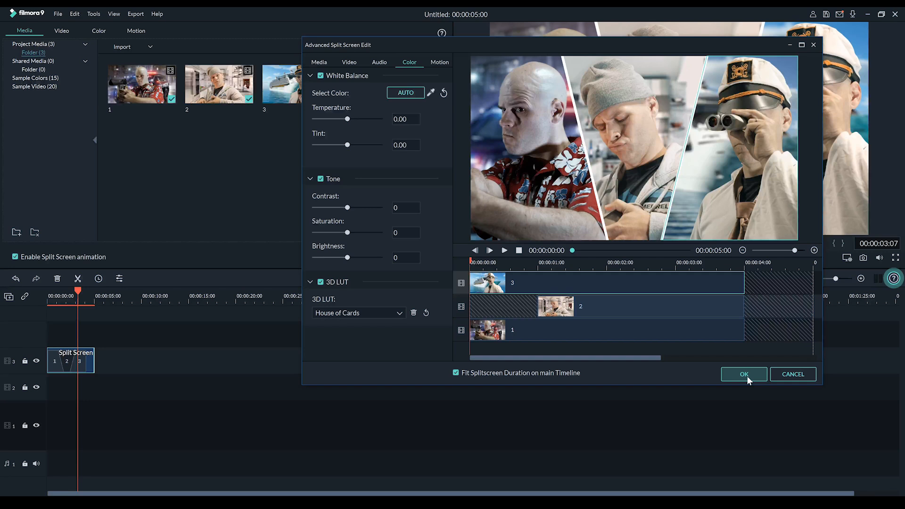
{"action": "left_click", "coordinate": [744, 374]}
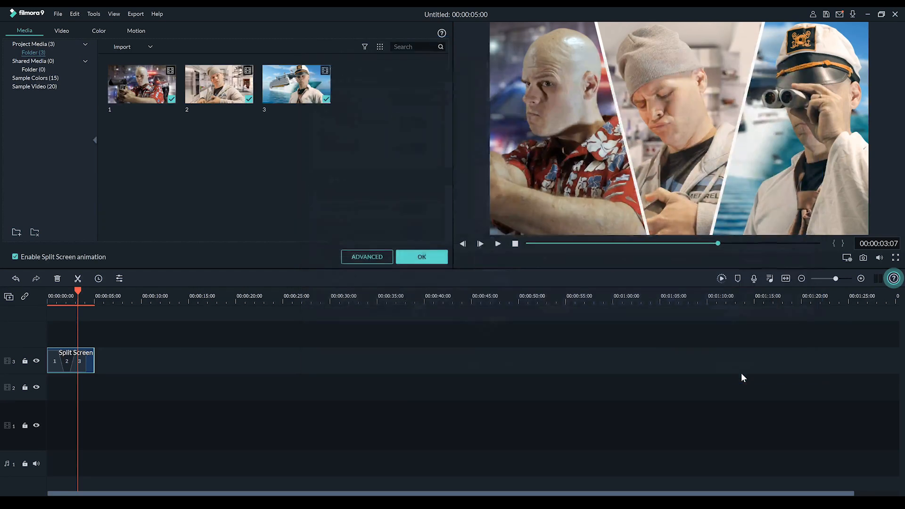
Step: Layer VHS Distortion above the split screen, drop an Agent Filmora Pack opener on track 2, and preview
{"action": "left_click", "coordinate": [150, 34]}
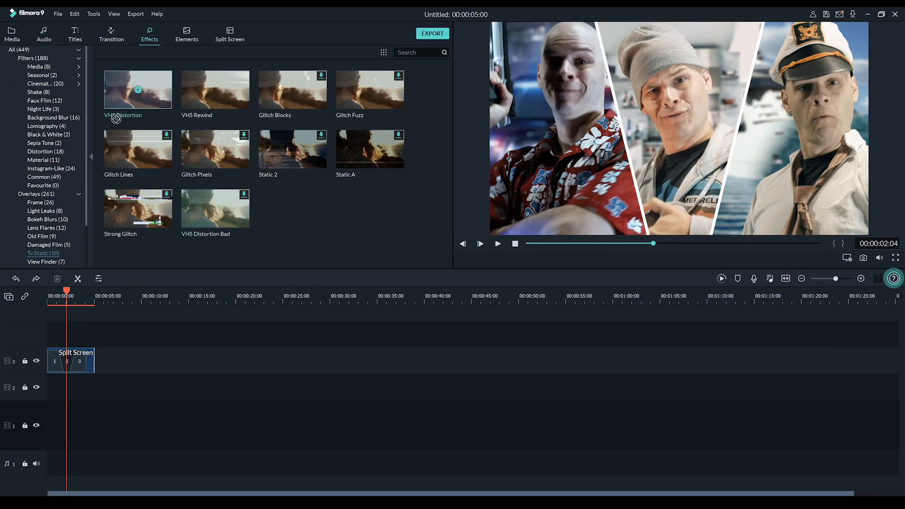
{"action": "left_click", "coordinate": [74, 34]}
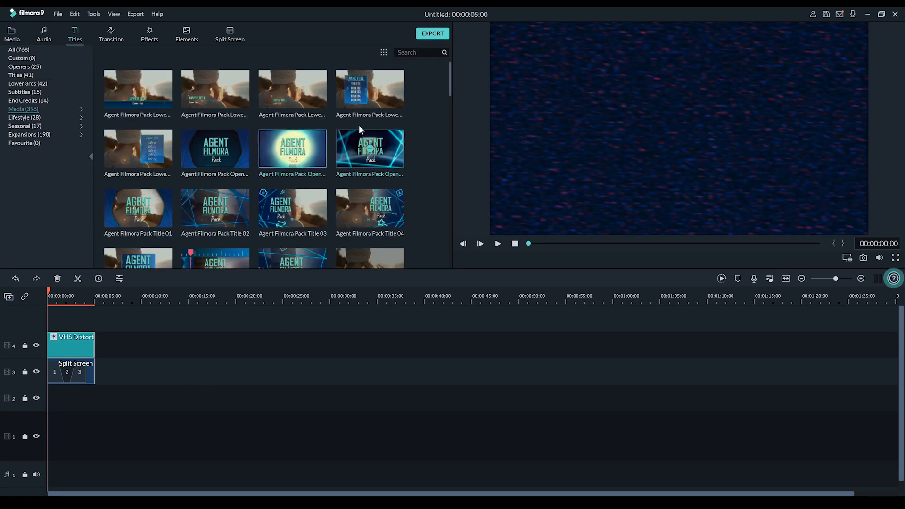
{"action": "left_click_drag", "start_coordinate": [369, 149], "coordinate": [109, 397]}
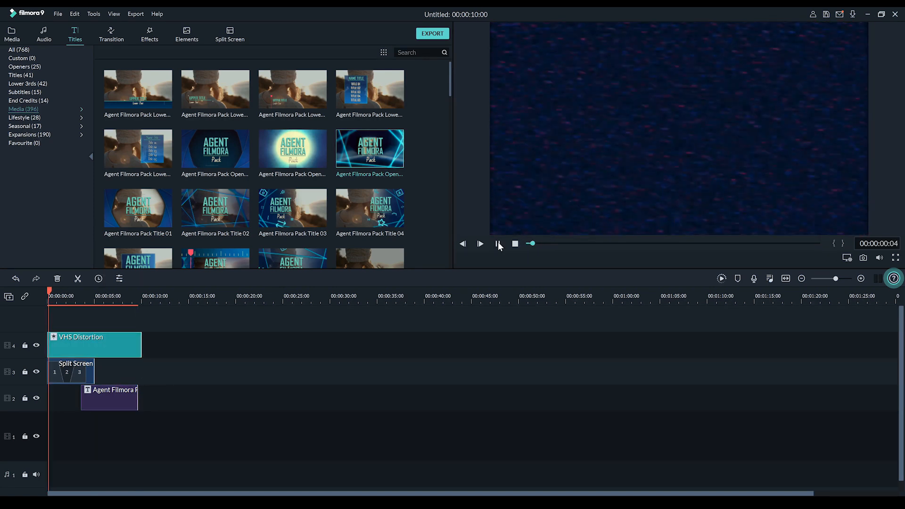
{"action": "left_click", "coordinate": [498, 243]}
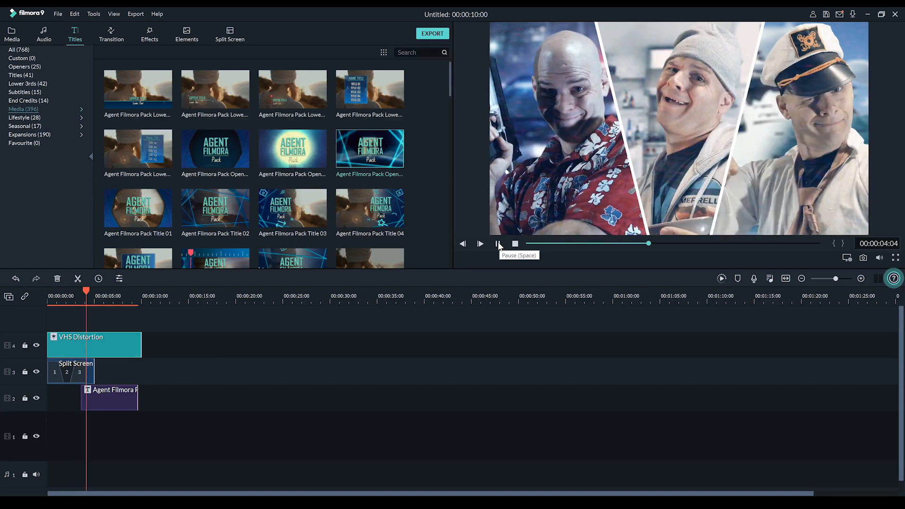
Step: Edit the Agent title text to AGENT GRANT with Cook in Bad Script Regular and confirm
{"action": "double_click", "coordinate": [69, 371]}
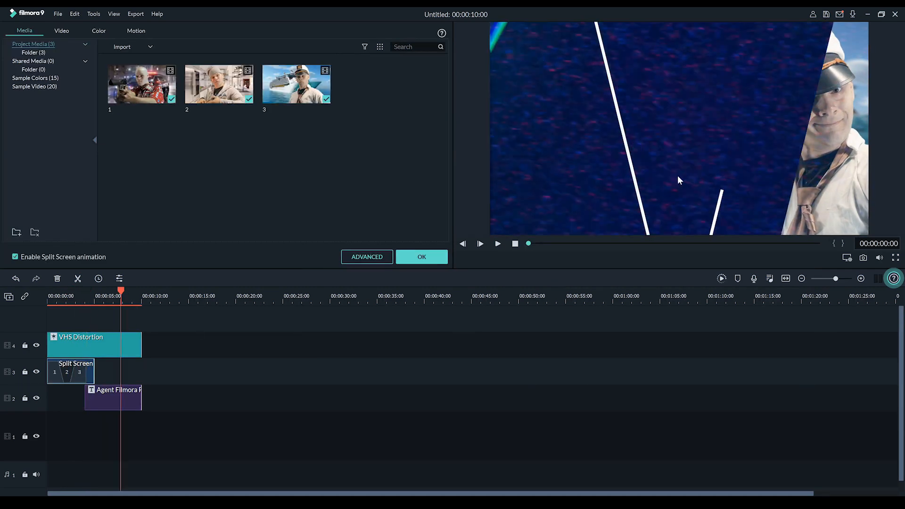
{"action": "double_click", "coordinate": [112, 397]}
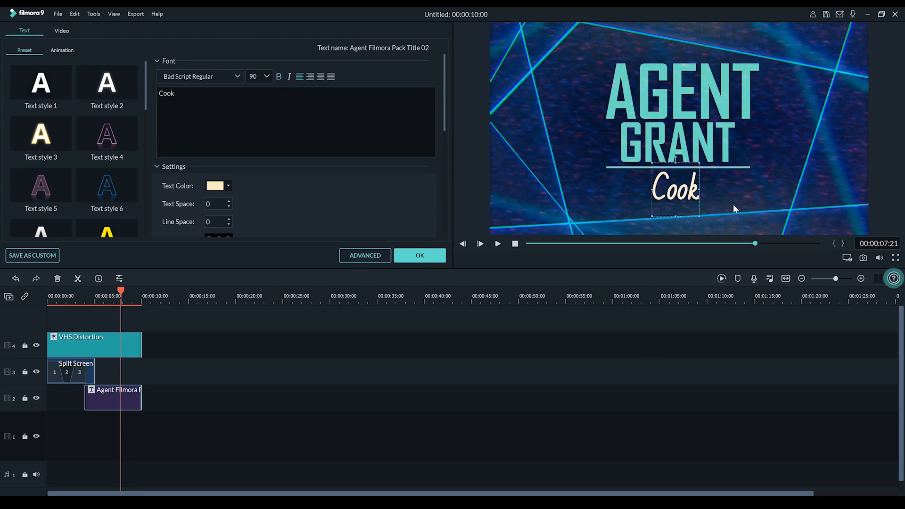
{"action": "left_click", "coordinate": [419, 255]}
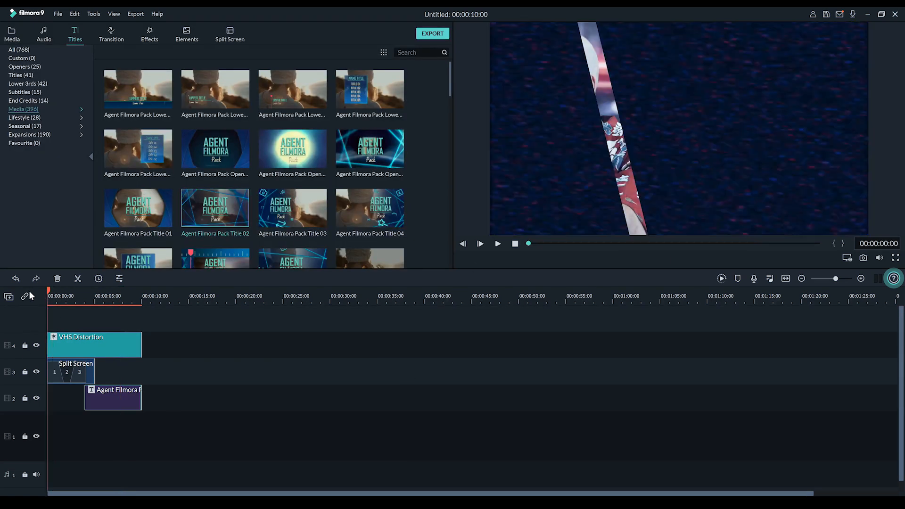
Step: Add Adventure Overture from the Audio library under the edit and preview it with music
{"action": "left_click", "coordinate": [11, 33]}
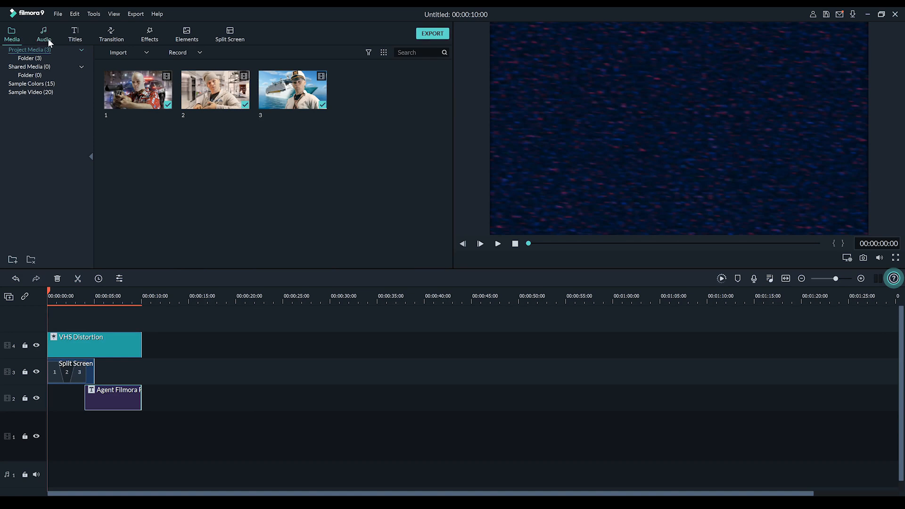
{"action": "left_click", "coordinate": [44, 33]}
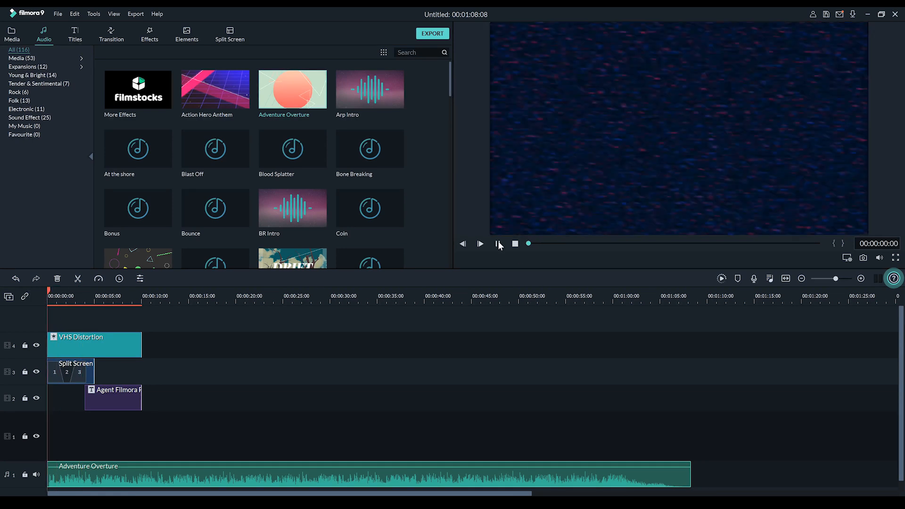
{"action": "left_click", "coordinate": [480, 243]}
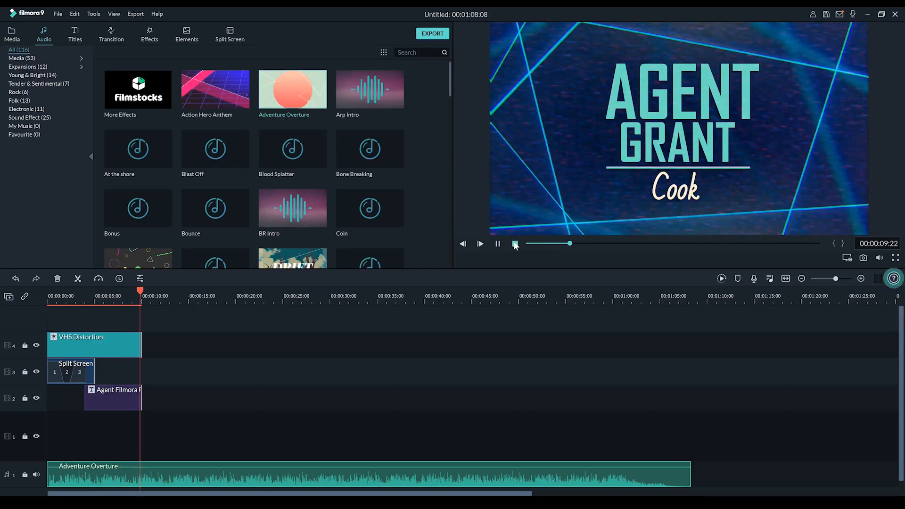
{"action": "left_click", "coordinate": [149, 34]}
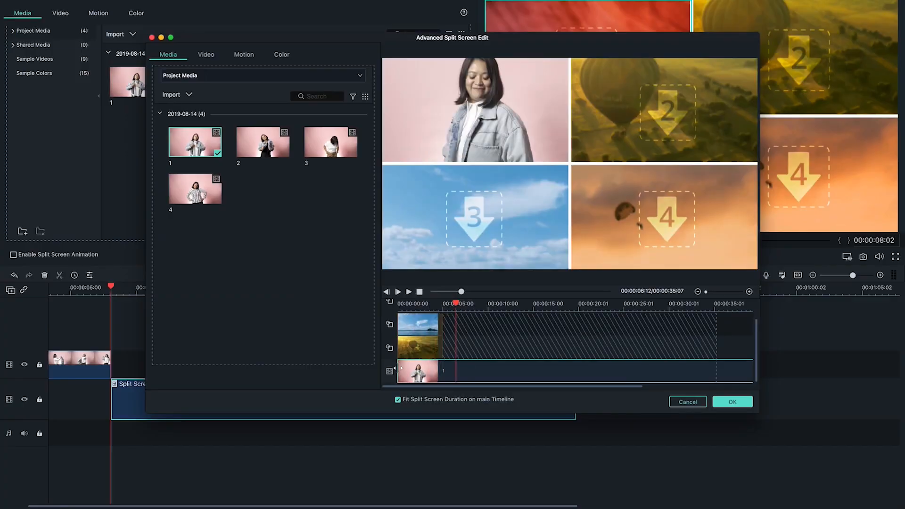
Step: Drop clips 2–4 into the empty grid panels and confirm the Advanced Split Screen Edit
{"action": "left_click", "coordinate": [408, 292]}
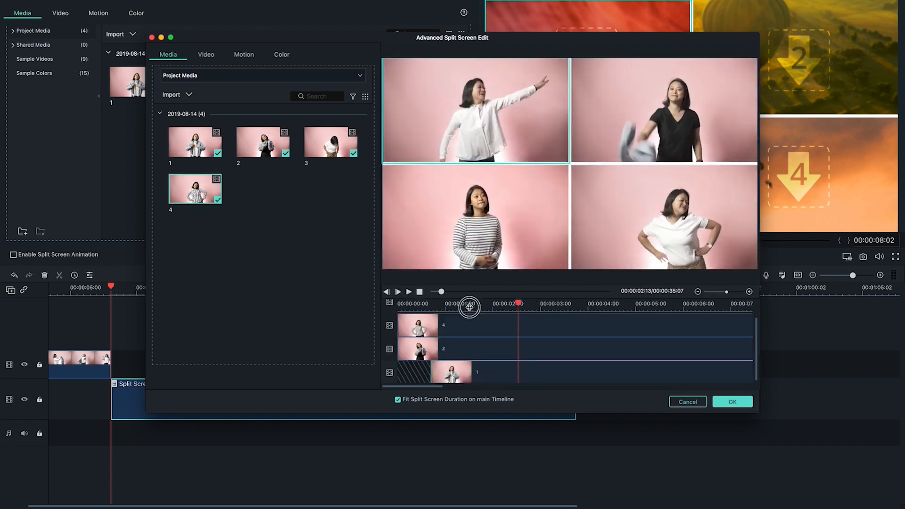
{"action": "left_click", "coordinate": [731, 401]}
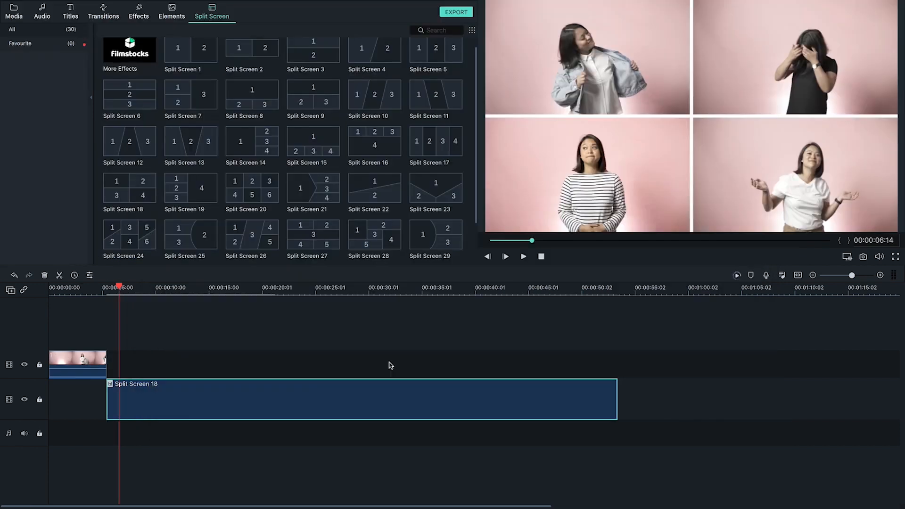